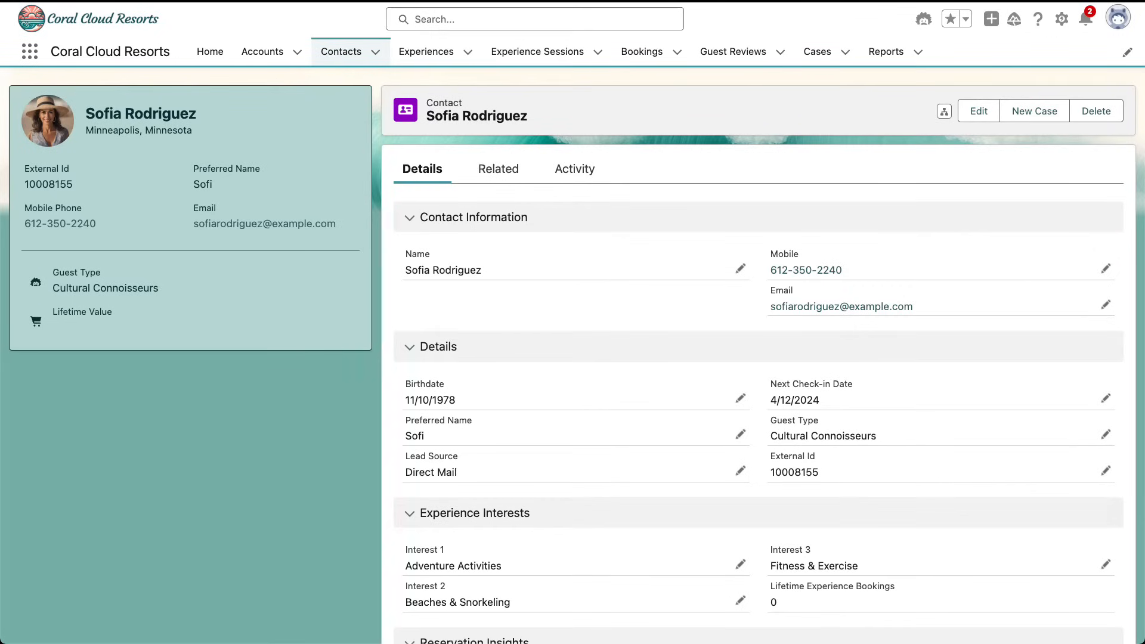
{"action": "mouse_move", "coordinate": [845, 115]}
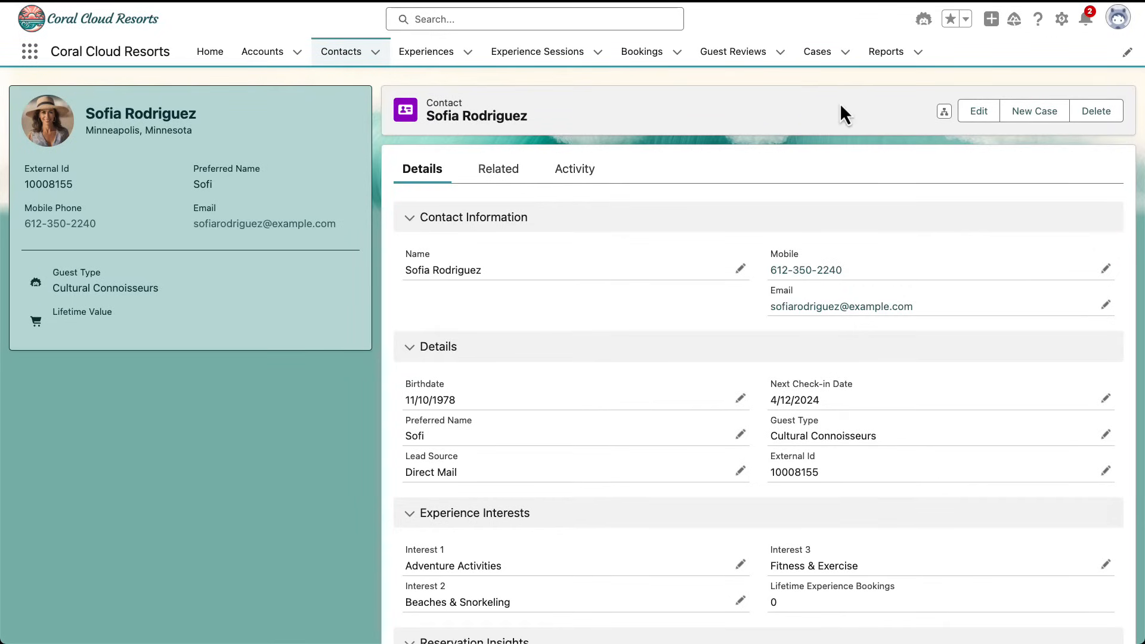
Step: Open the Einstein assistant chat on the contact record and start typing 'what are my'
{"action": "left_click", "coordinate": [923, 19]}
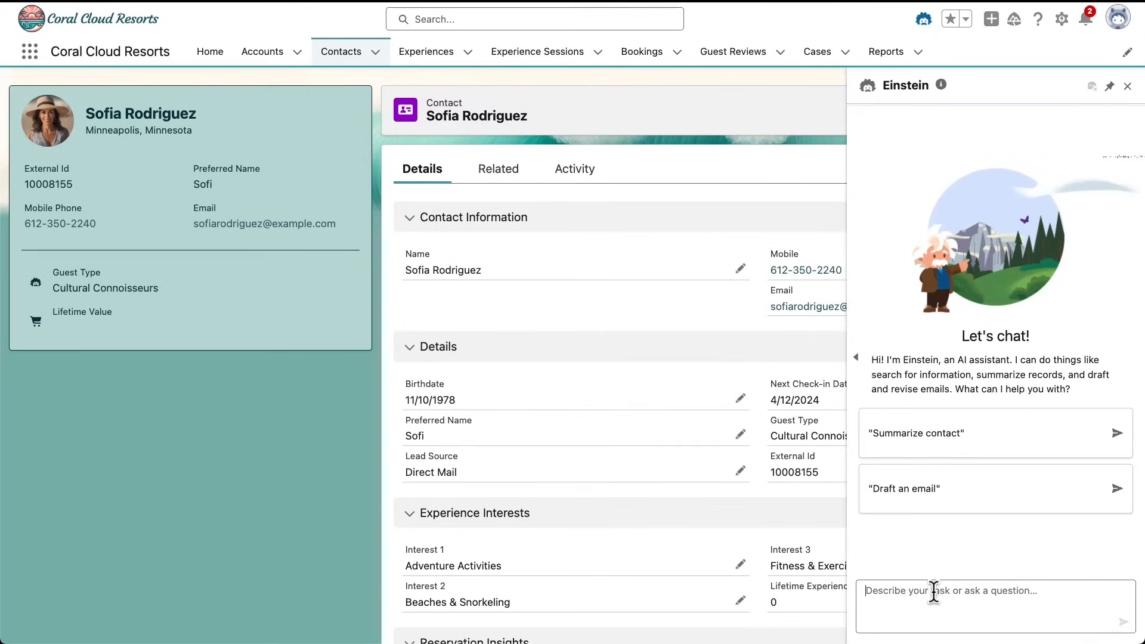
{"action": "type", "text": "what are my"}
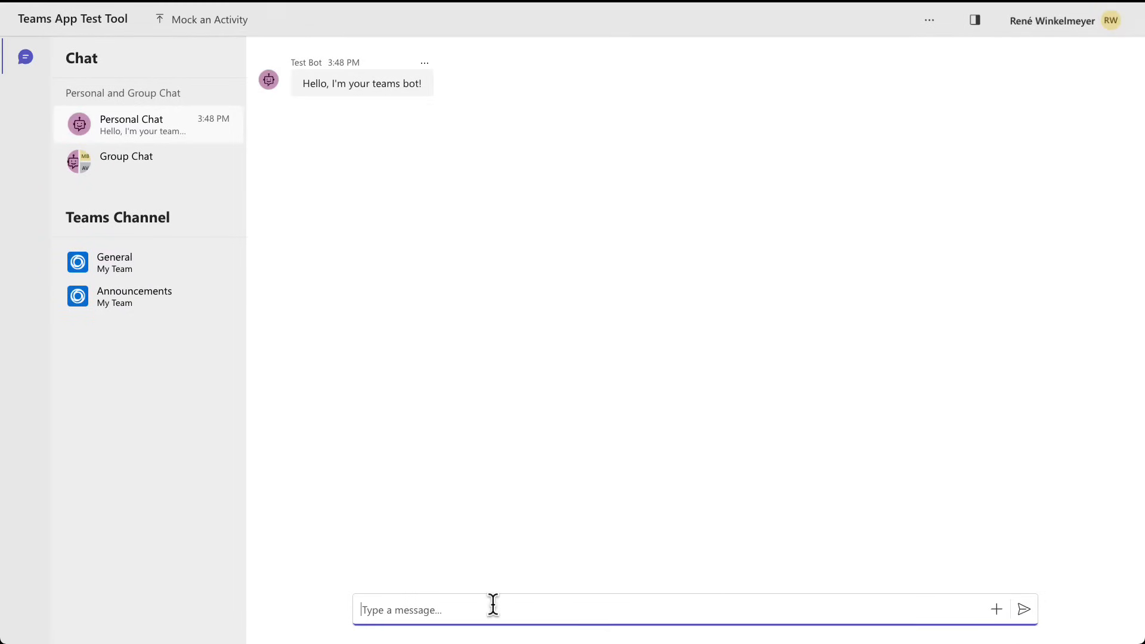
Step: Send 'what are my top cases' to the Teams test bot, which says it can't help
{"action": "type", "text": "what ar"}
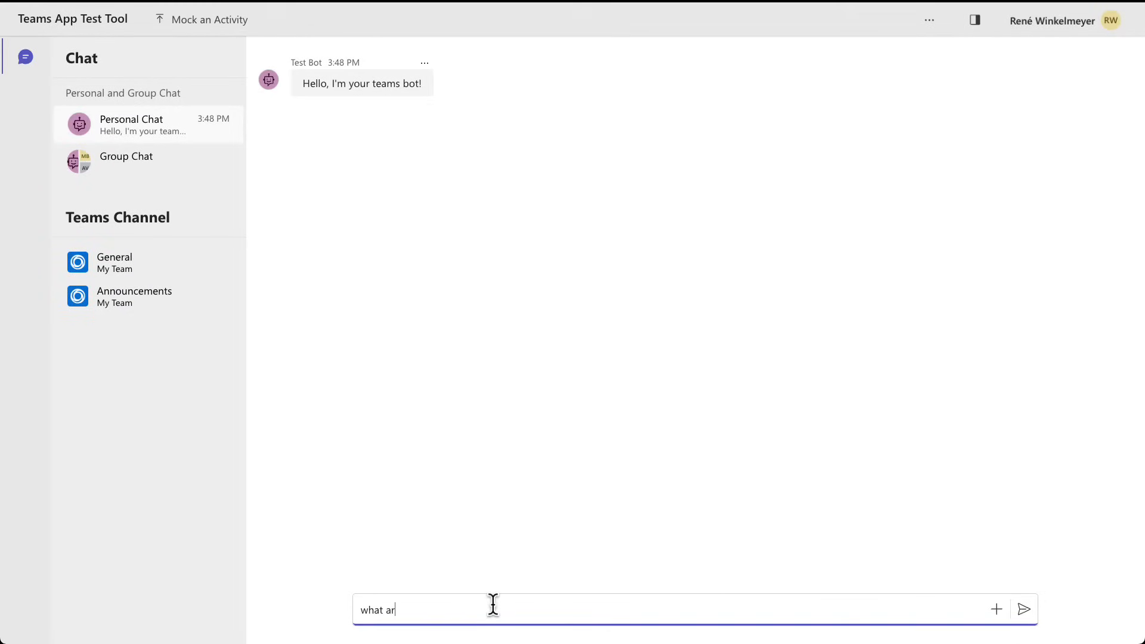
{"action": "type", "text": "e my t"}
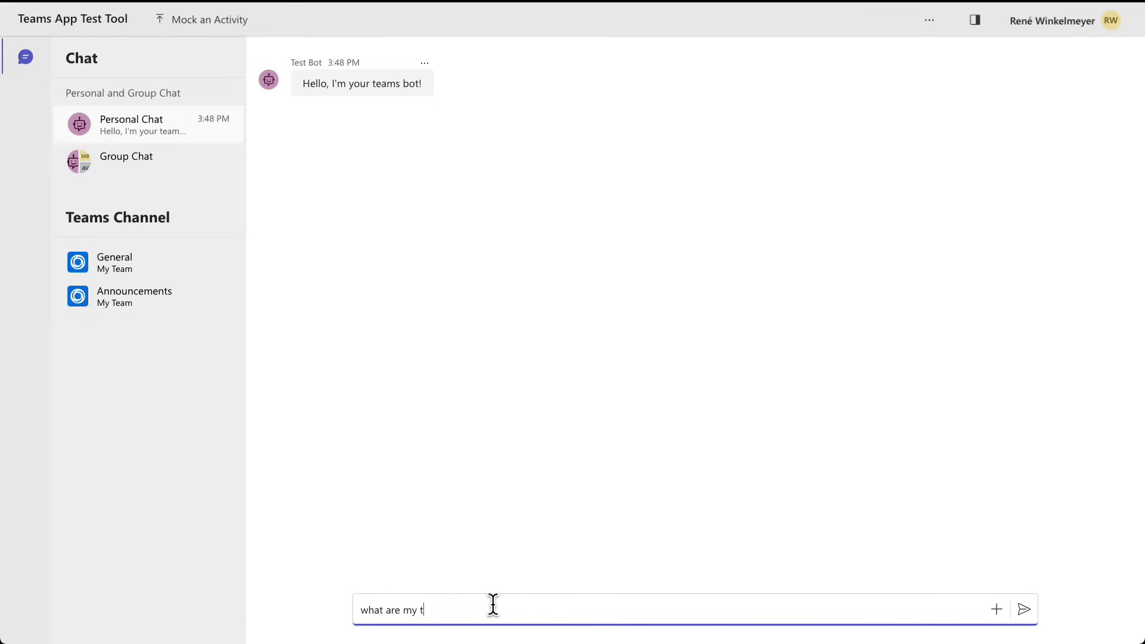
{"action": "left_click", "coordinate": [1023, 609]}
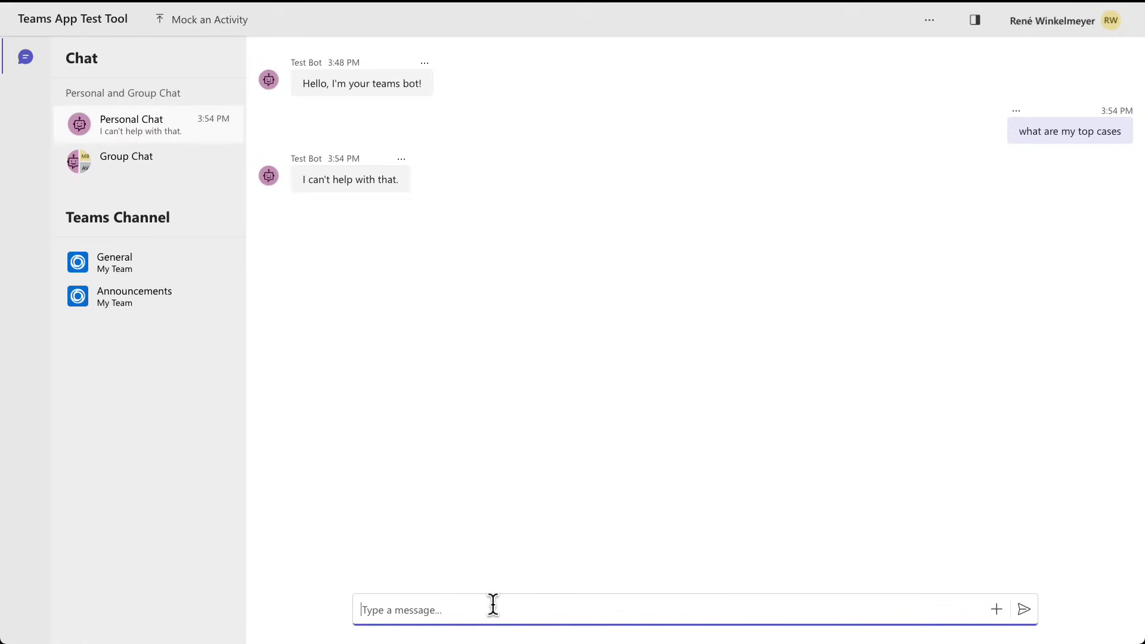
{"action": "mouse_move", "coordinate": [372, 495]}
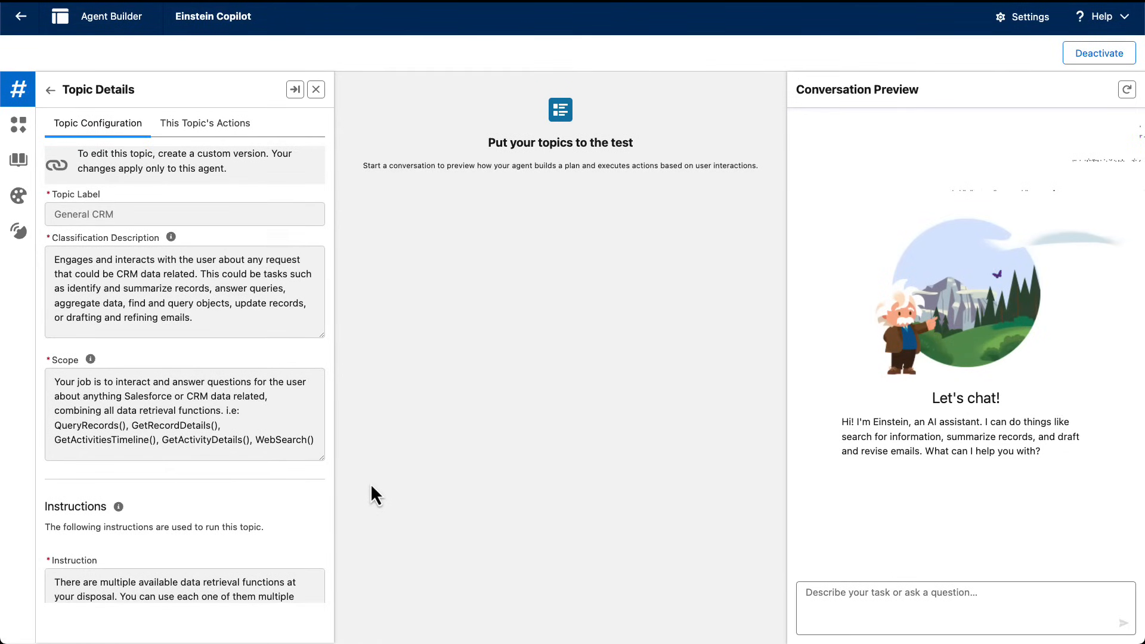
{"action": "mouse_move", "coordinate": [243, 380]}
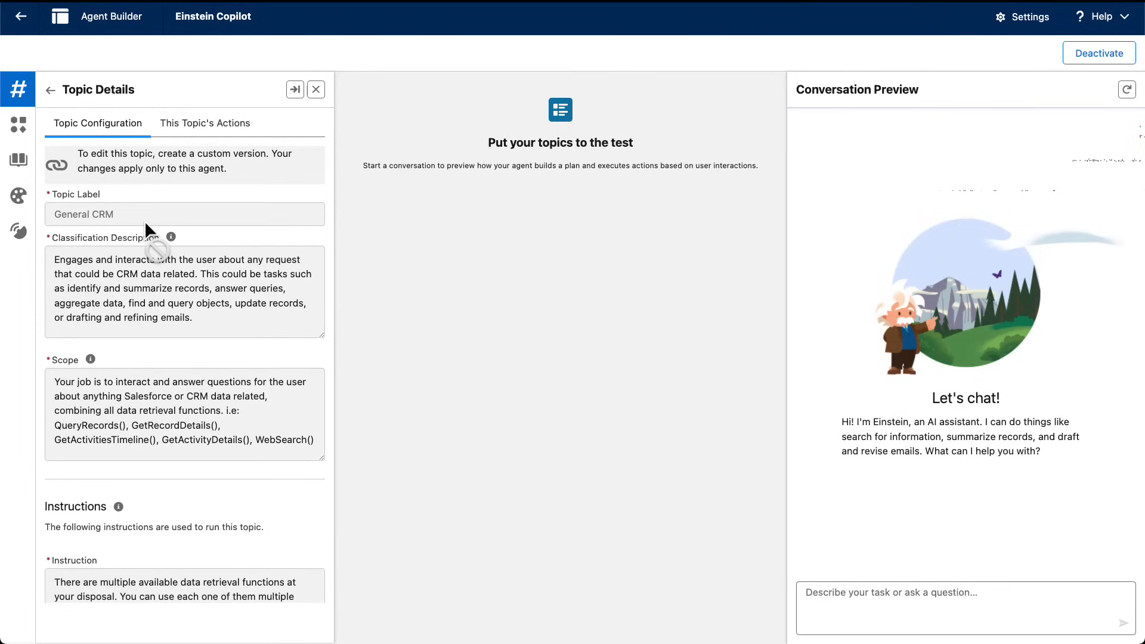
{"action": "mouse_move", "coordinate": [226, 329]}
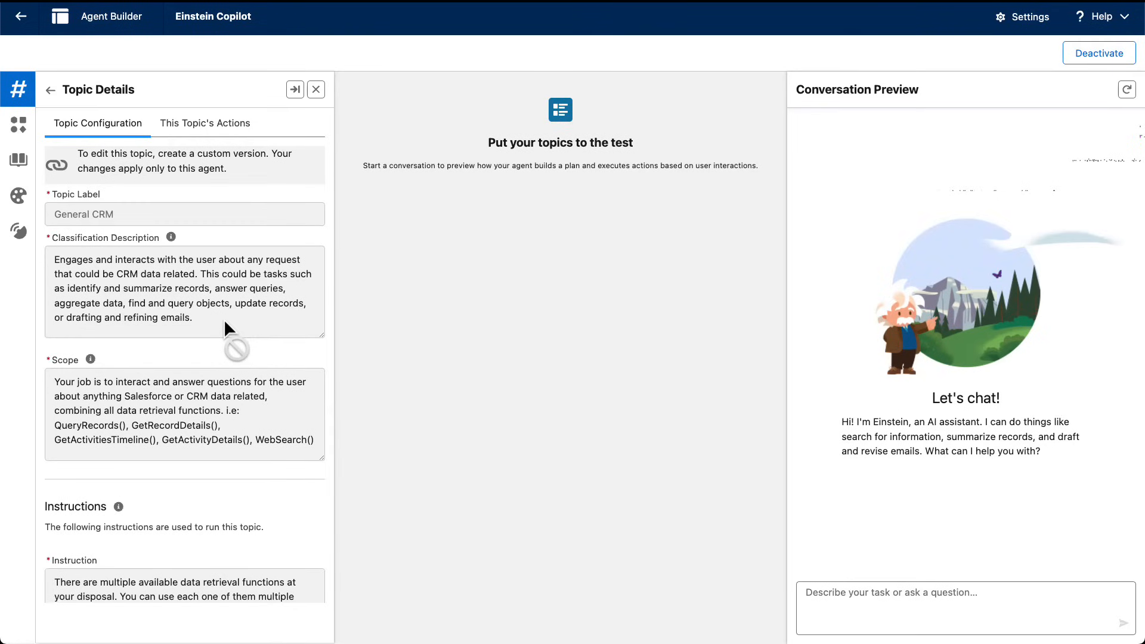
{"action": "mouse_move", "coordinate": [693, 553]}
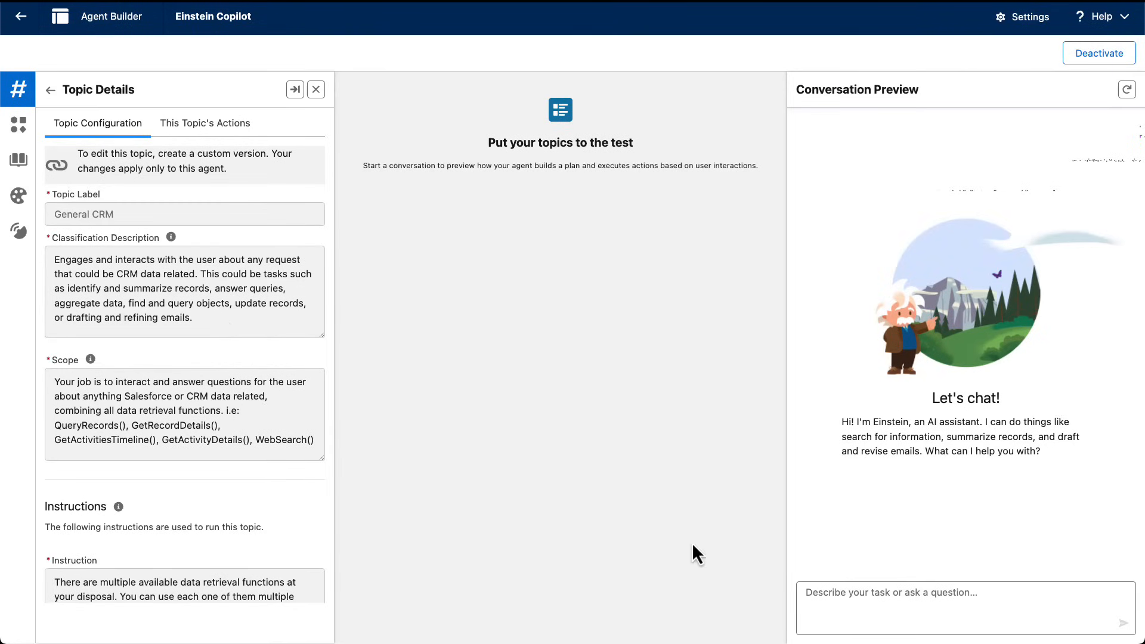
Step: Enter 'what are my top cases' in the Agent Builder conversation preview
{"action": "type", "text": "w"}
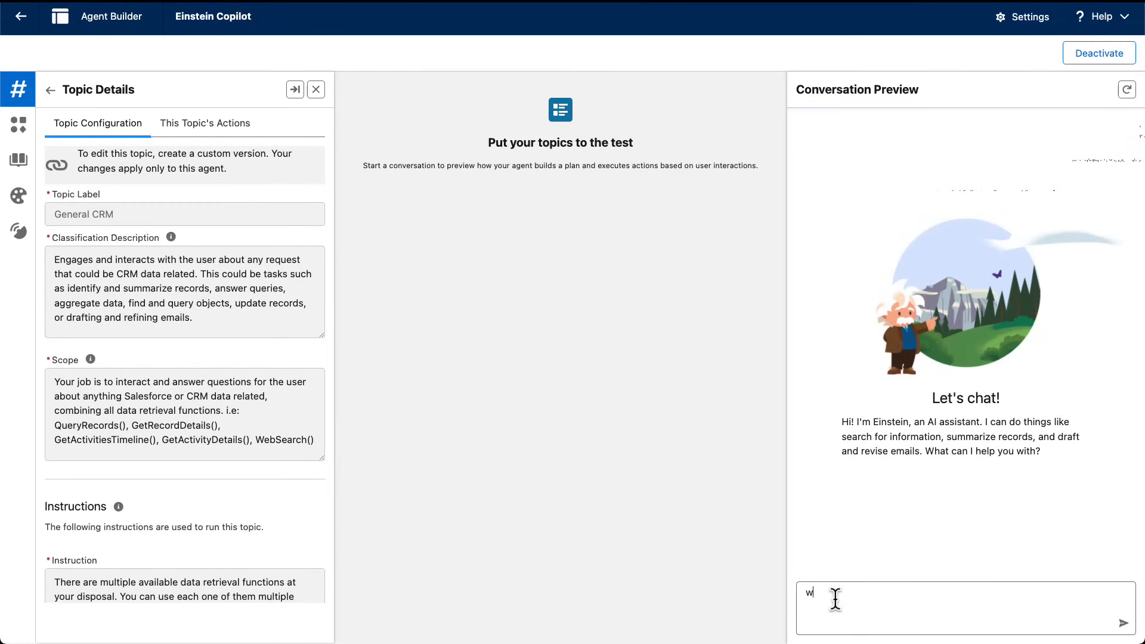
{"action": "type", "text": "hat are"}
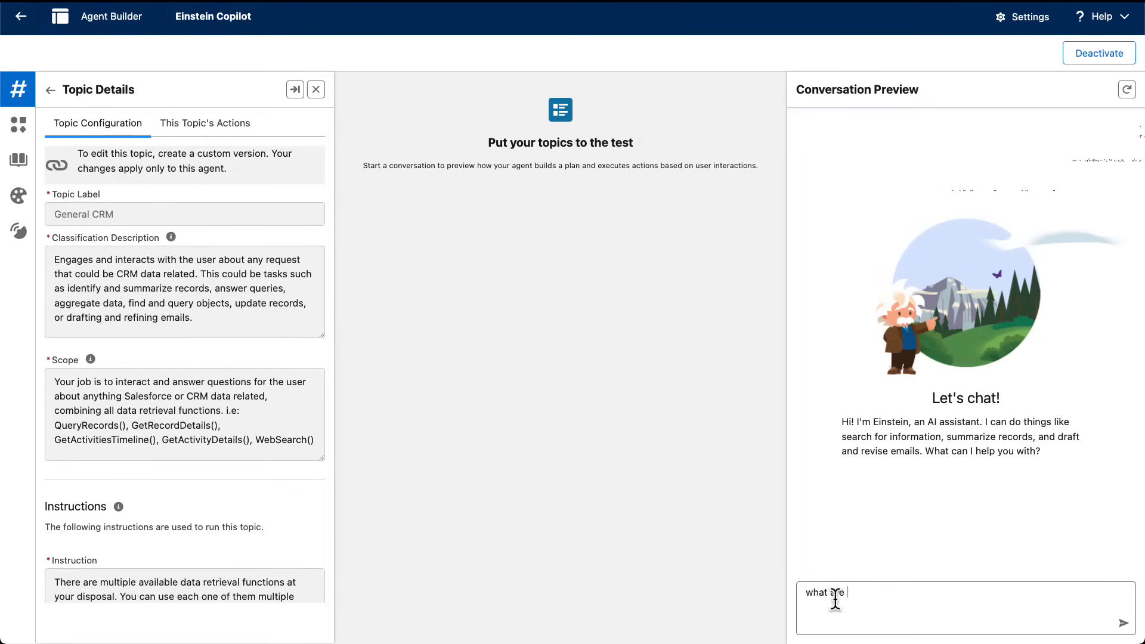
{"action": "type", "text": "my top case"}
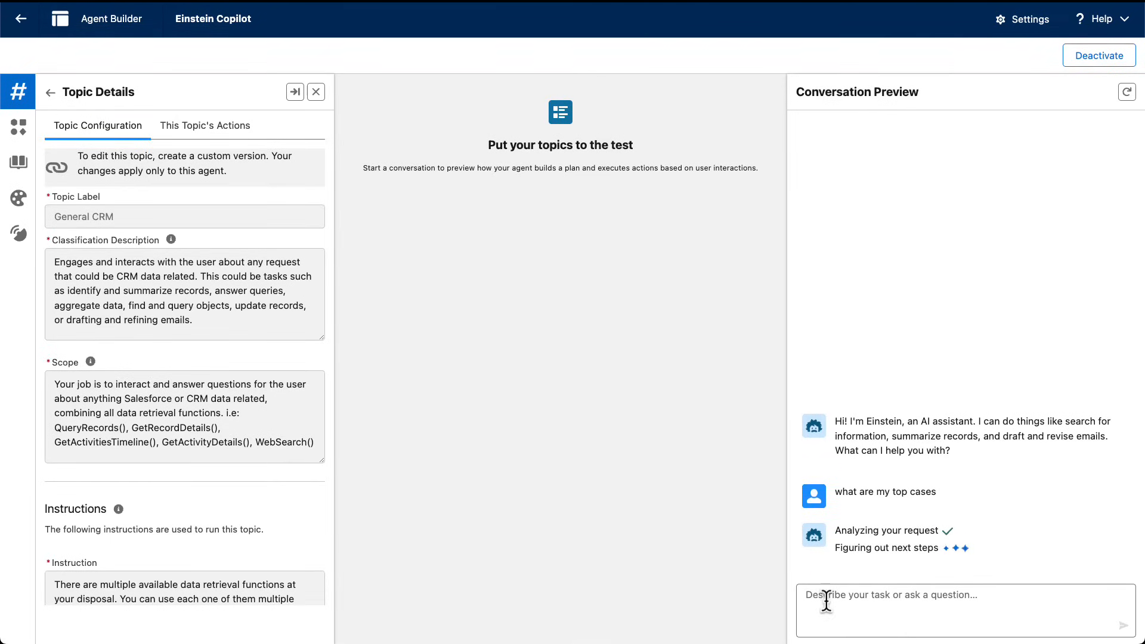
Step: Show the General CRM topic's actions and review the Select Topic, Query Records, Agent Response plan
{"action": "left_click", "coordinate": [204, 125]}
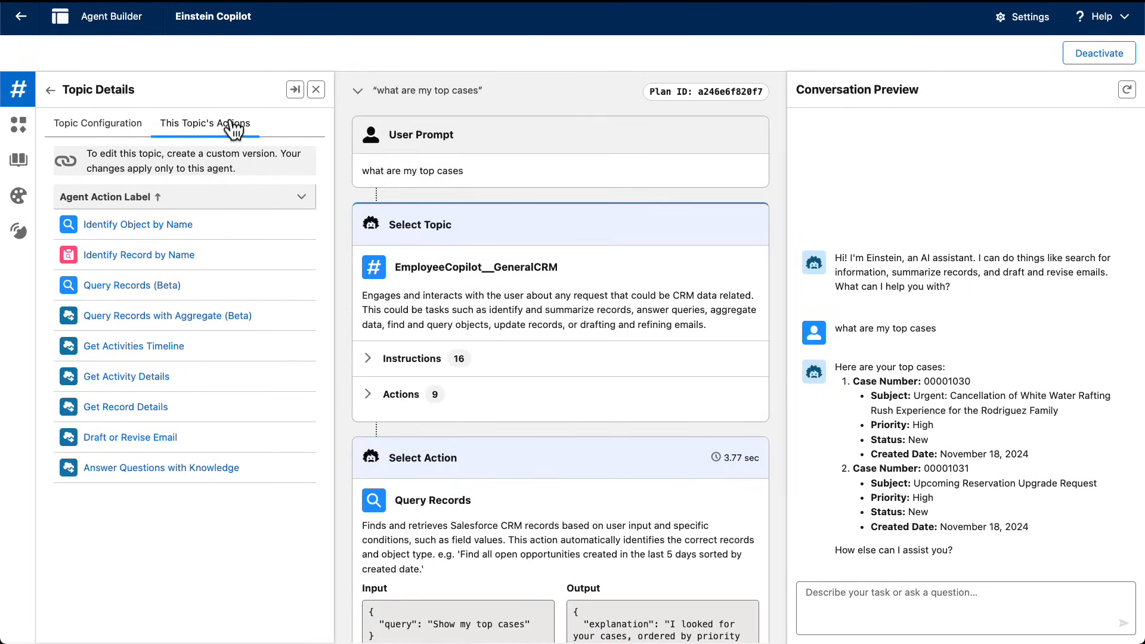
{"action": "mouse_move", "coordinate": [577, 279]}
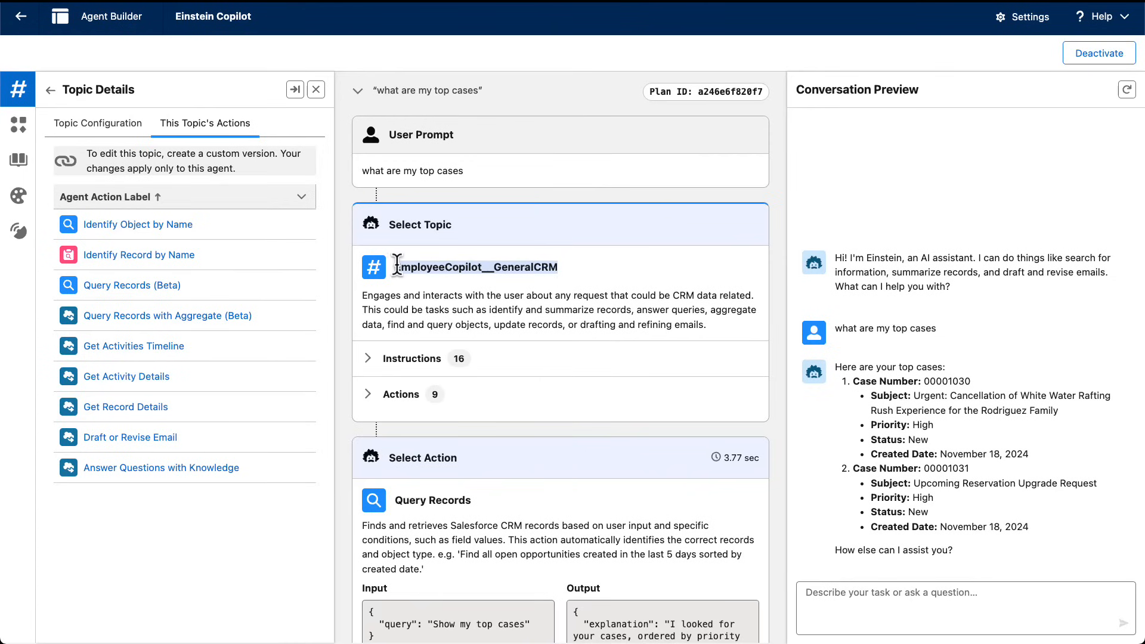
{"action": "scroll", "scroll_direction": "down", "scroll_amount": 3}
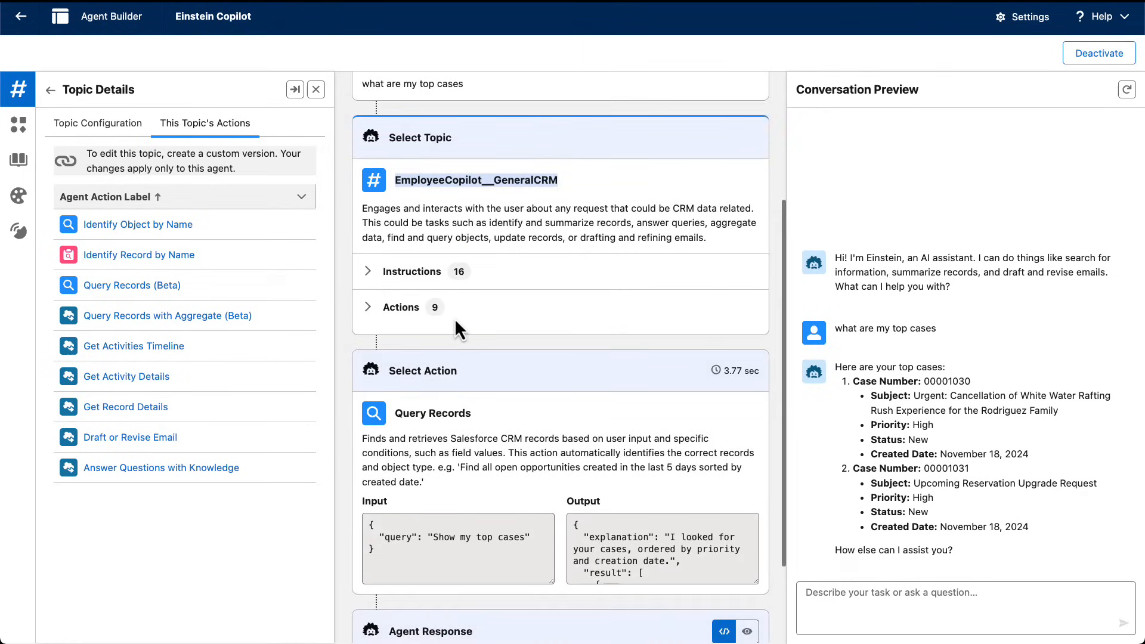
{"action": "scroll", "scroll_direction": "down", "scroll_amount": 3}
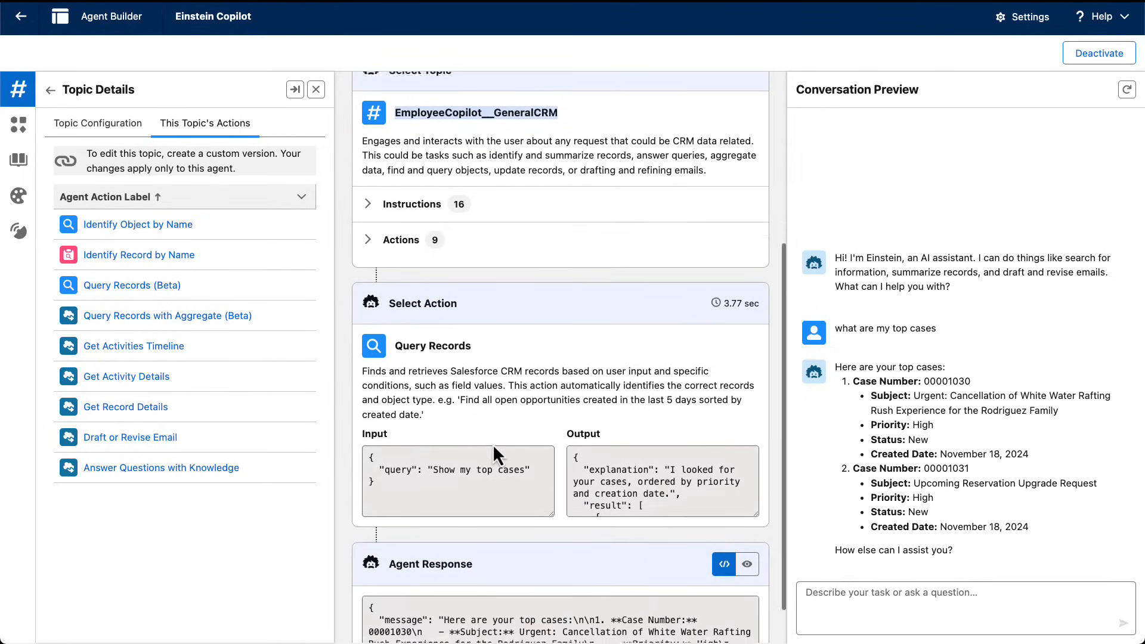
{"action": "scroll", "scroll_direction": "down", "scroll_amount": 3}
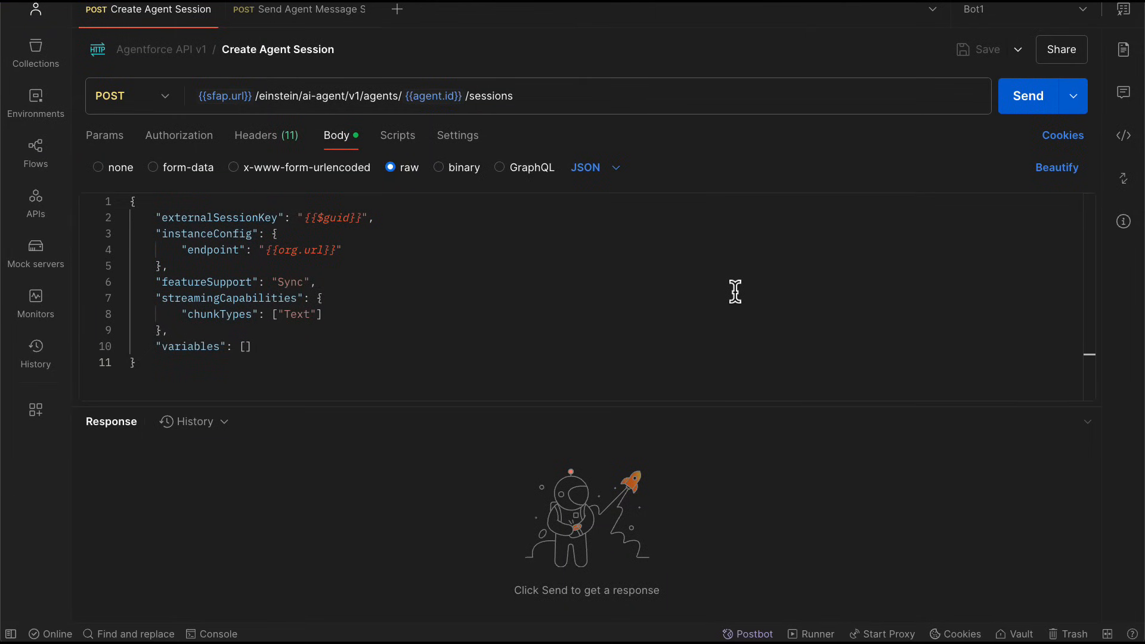
{"action": "mouse_move", "coordinate": [427, 238]}
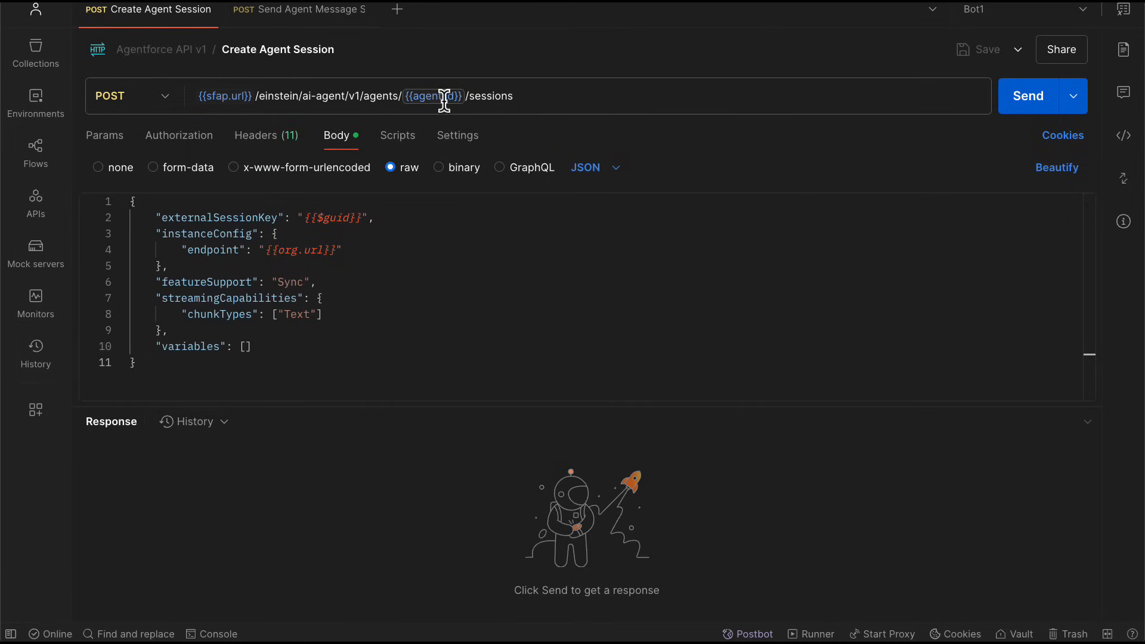
{"action": "mouse_move", "coordinate": [433, 95]}
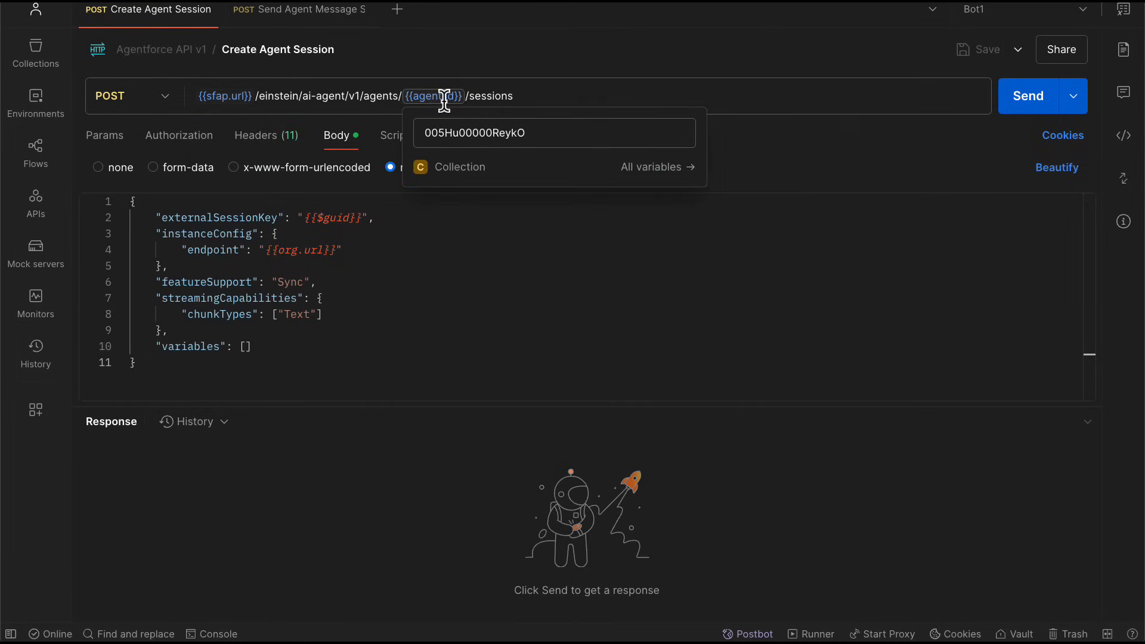
{"action": "mouse_move", "coordinate": [443, 132]}
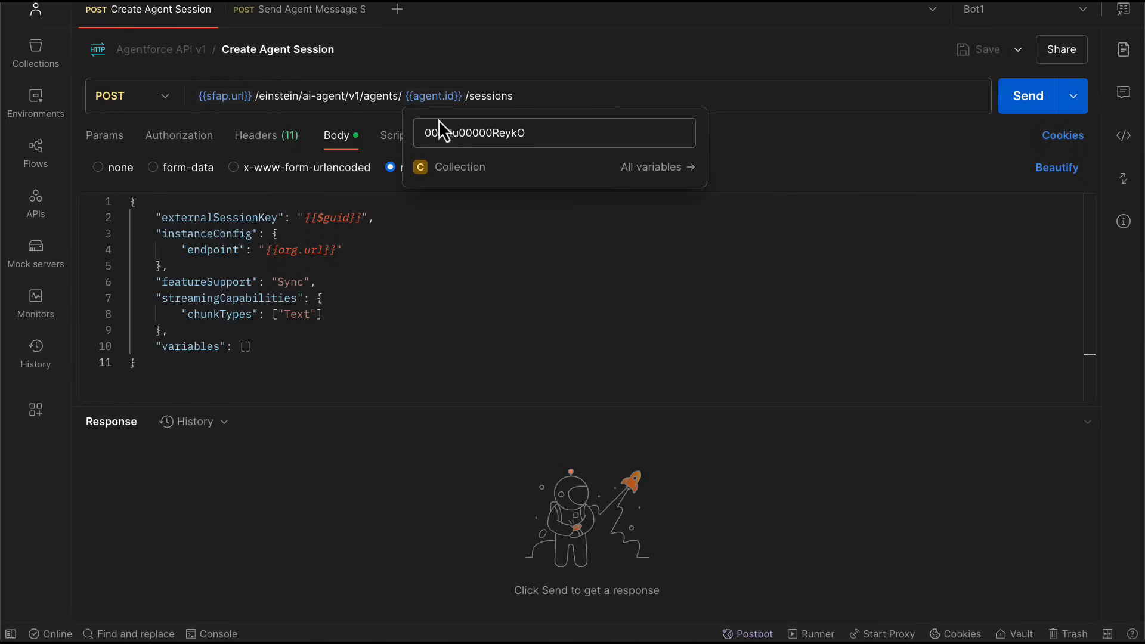
{"action": "mouse_move", "coordinate": [300, 249]}
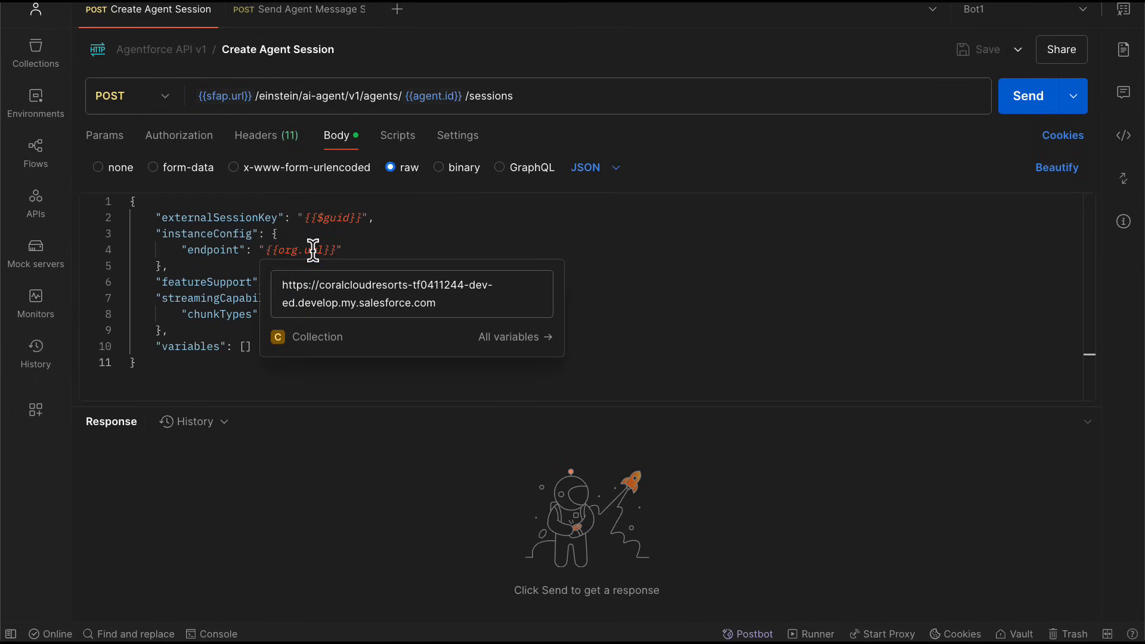
Step: Send Create Agent Session and review the 200 OK greeting and session ID
{"action": "left_click", "coordinate": [1029, 95]}
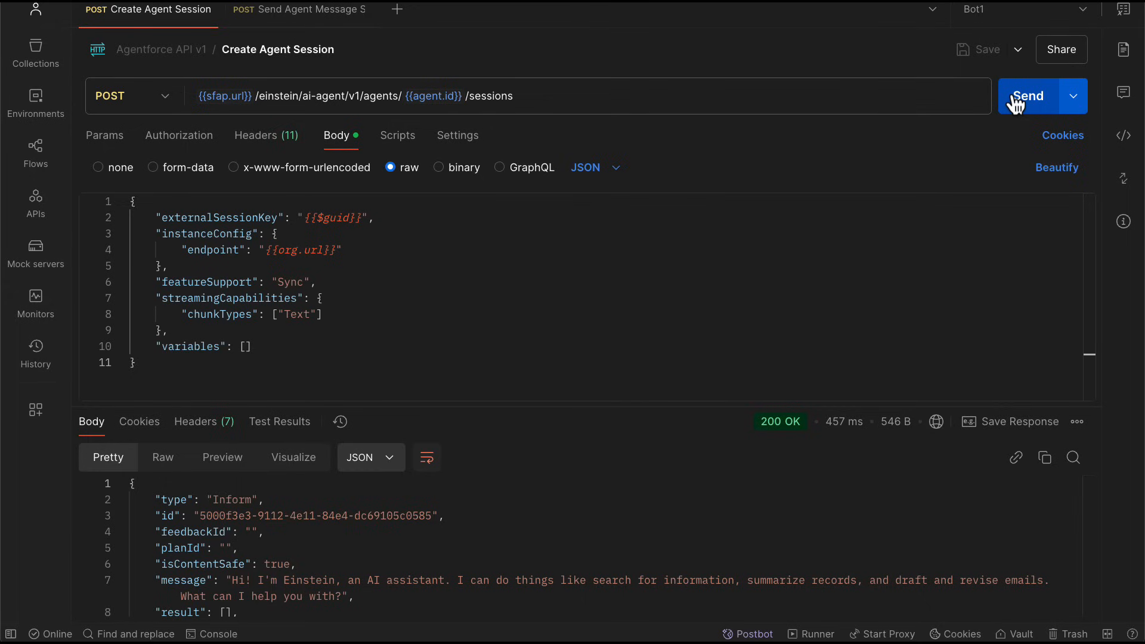
{"action": "scroll", "scroll_direction": "down", "scroll_amount": 3}
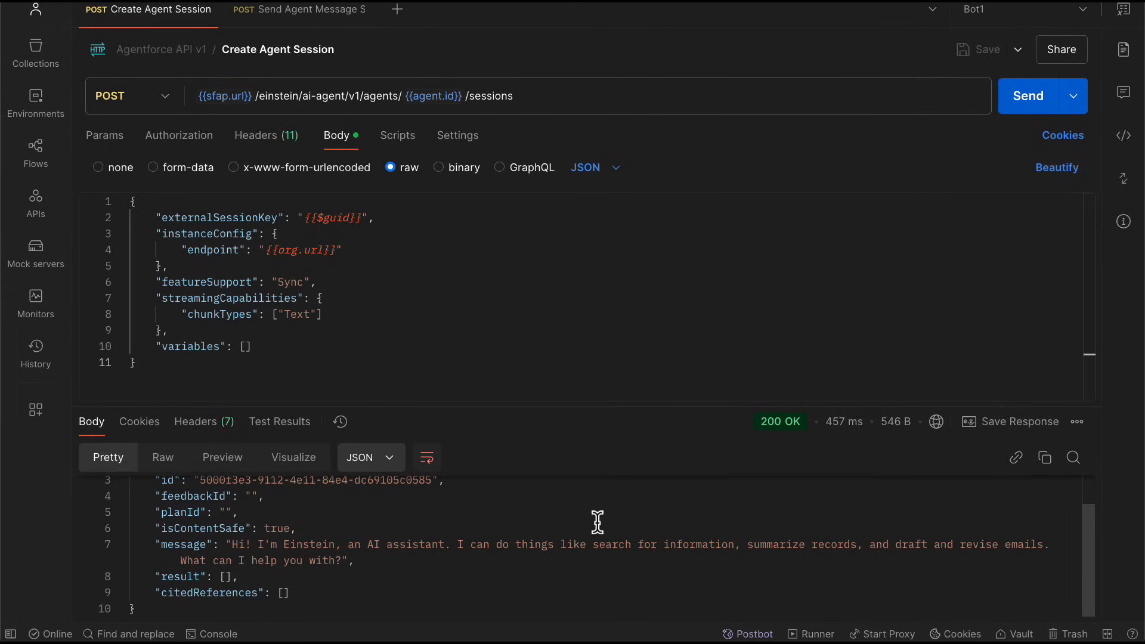
{"action": "scroll", "scroll_direction": "up", "scroll_amount": 3}
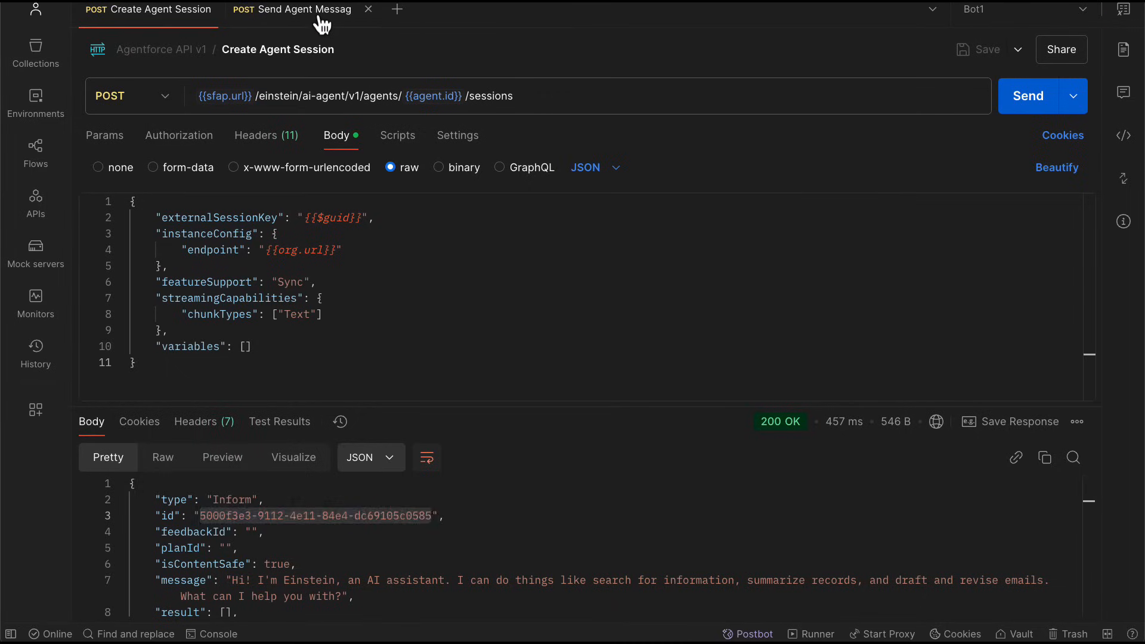
Step: Send 'what are my top cases' via Send Agent Message Sync, getting cases 00001030 and 00001031
{"action": "left_click", "coordinate": [292, 10]}
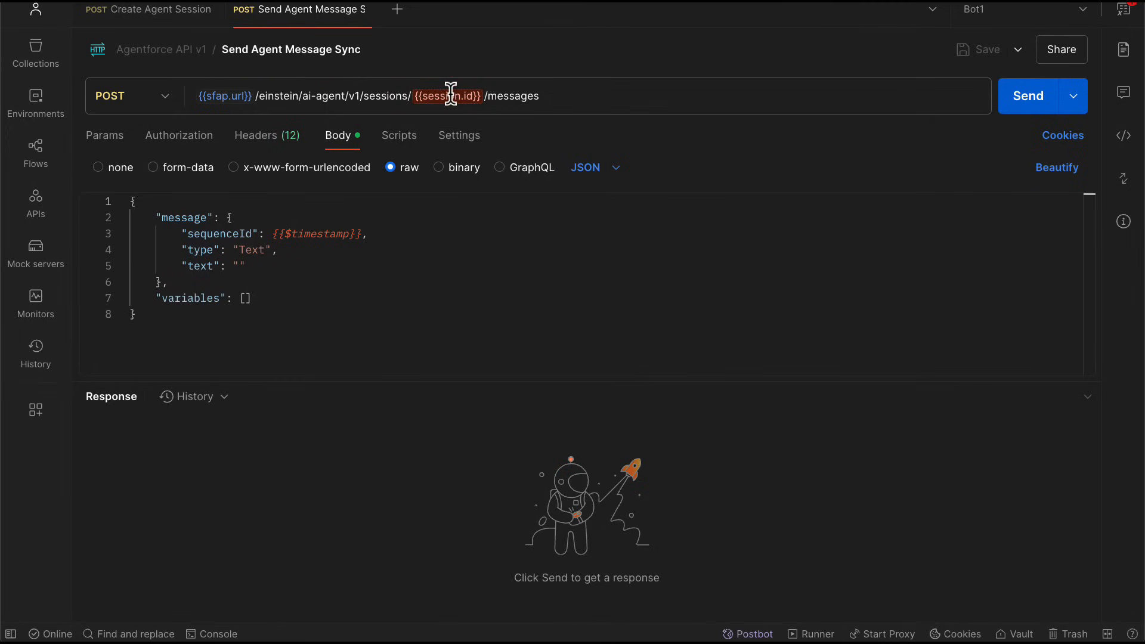
{"action": "left_click", "coordinate": [447, 95]}
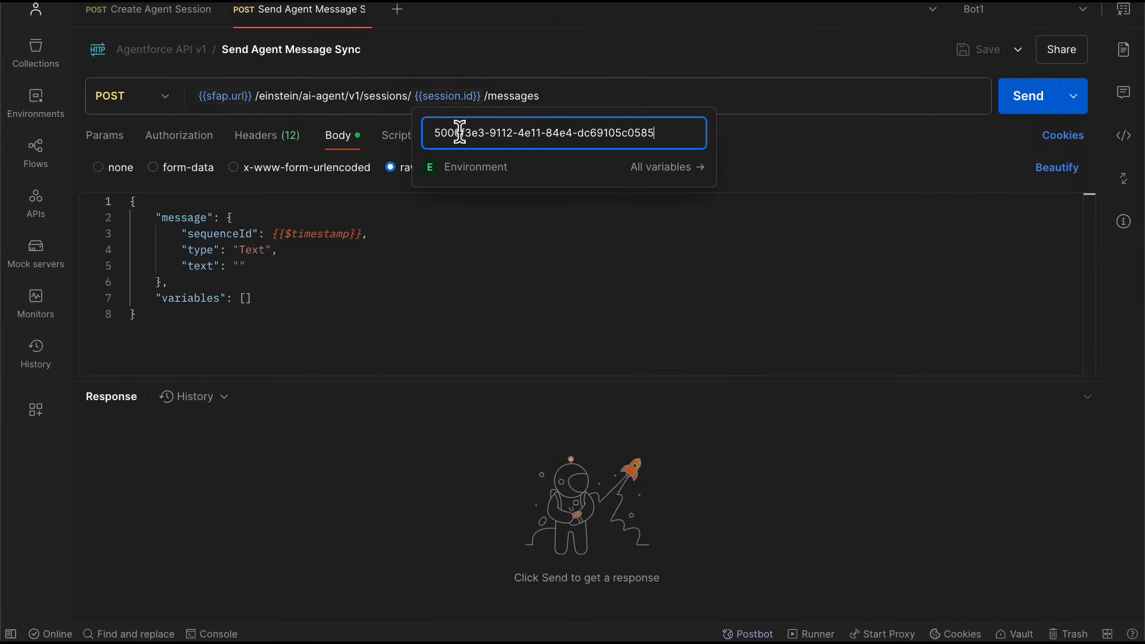
{"action": "left_click", "coordinate": [247, 265]}
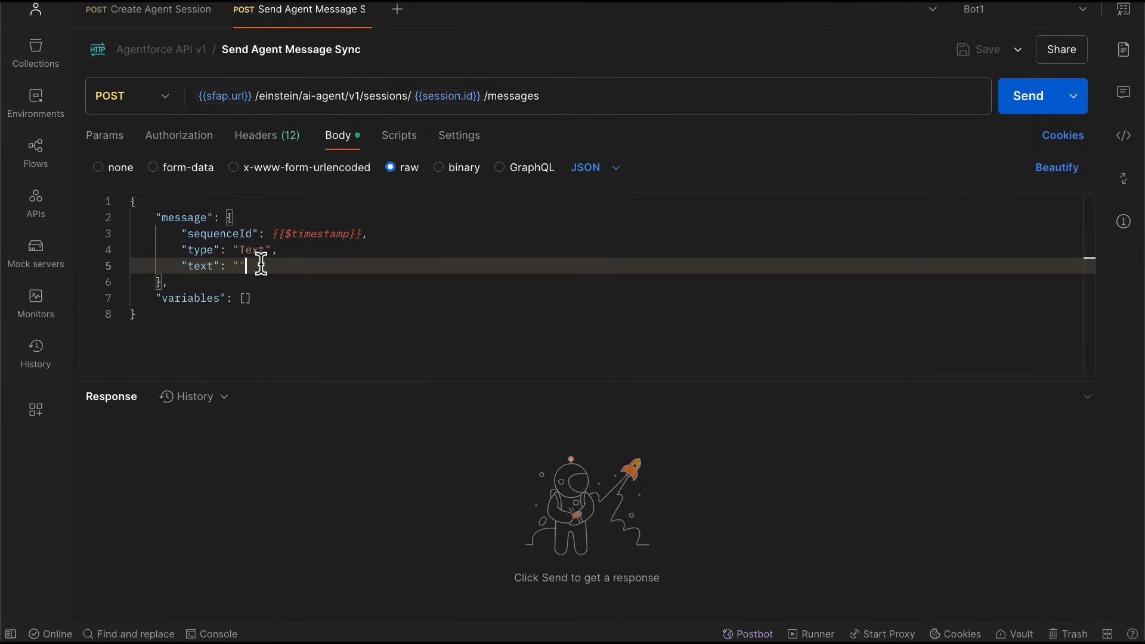
{"action": "type", "text": "what are my top cases"}
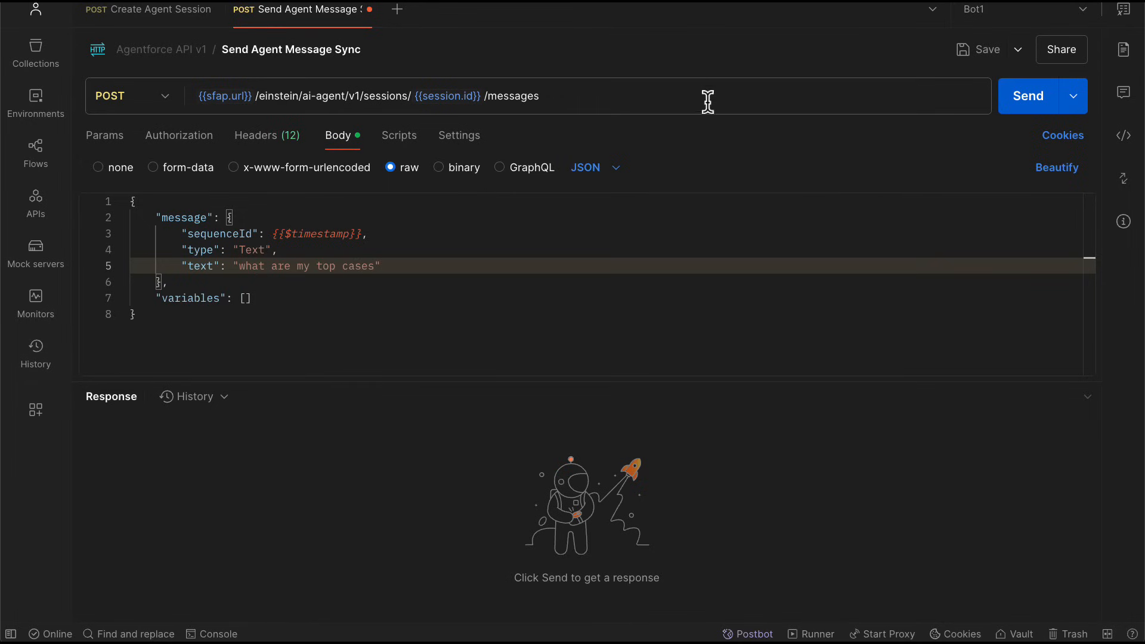
{"action": "left_click", "coordinate": [1027, 95]}
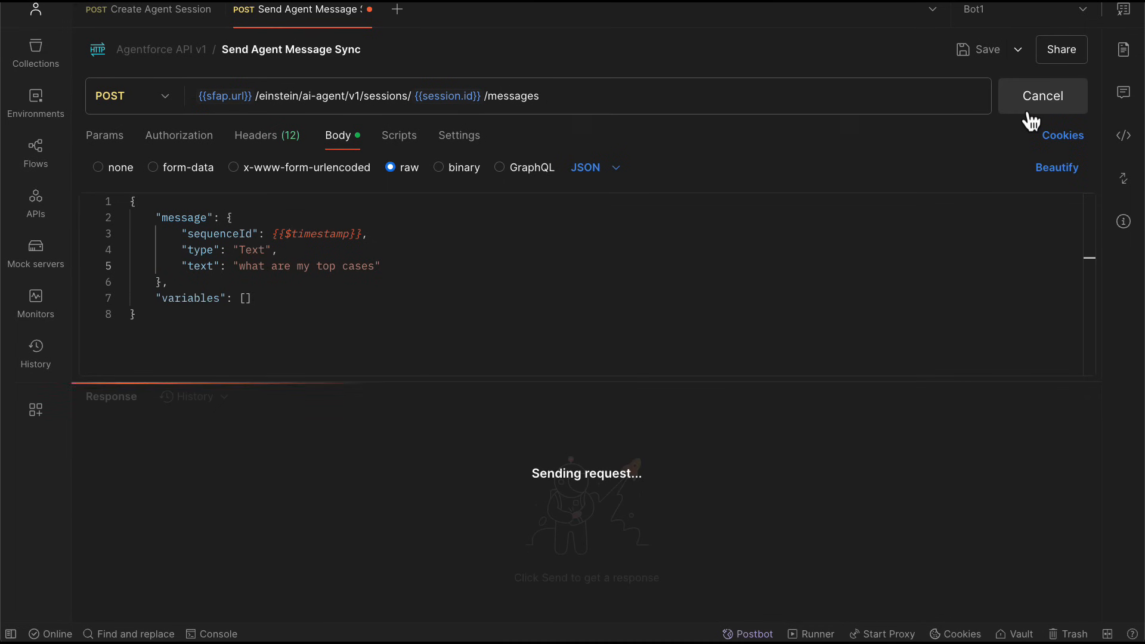
{"action": "left_click", "coordinate": [1041, 95]}
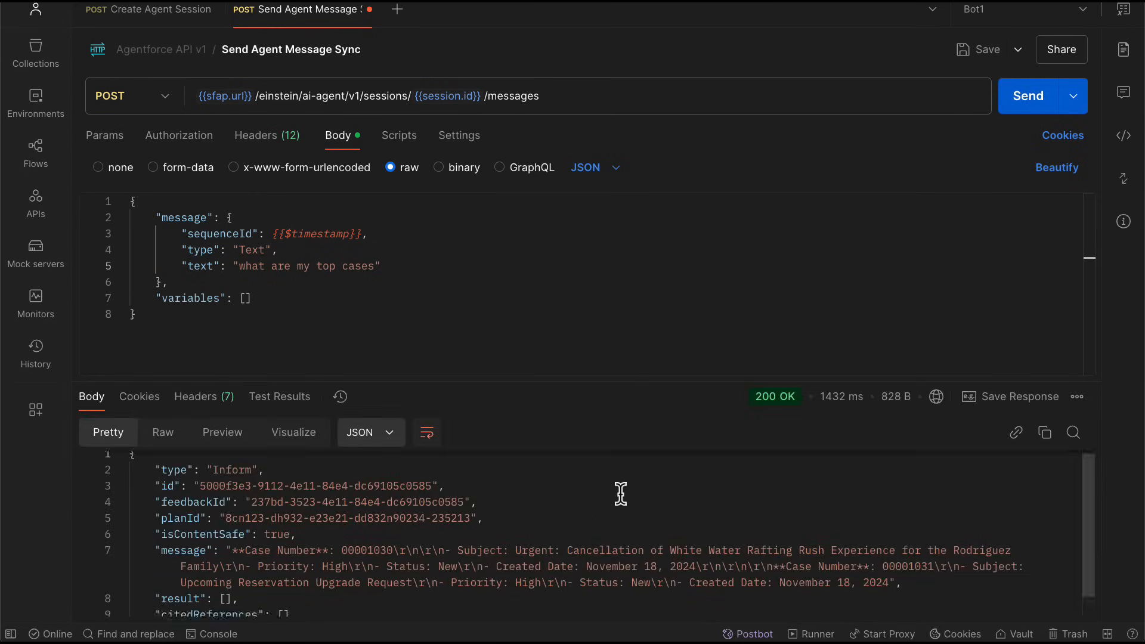
{"action": "scroll", "scroll_direction": "down", "scroll_amount": 3}
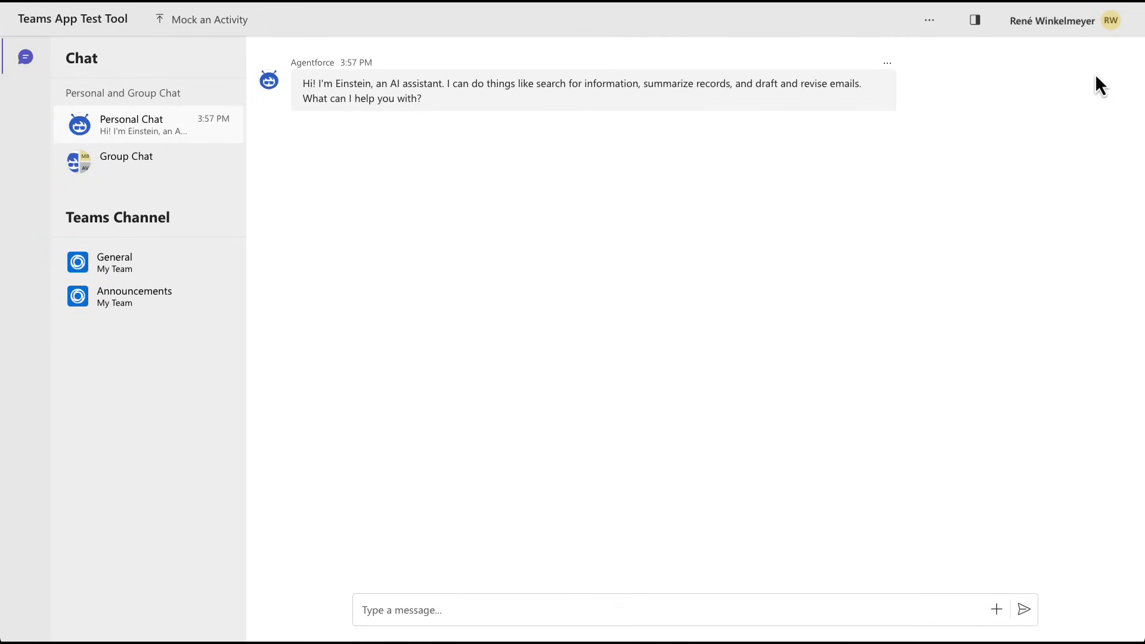
{"action": "mouse_move", "coordinate": [758, 480]}
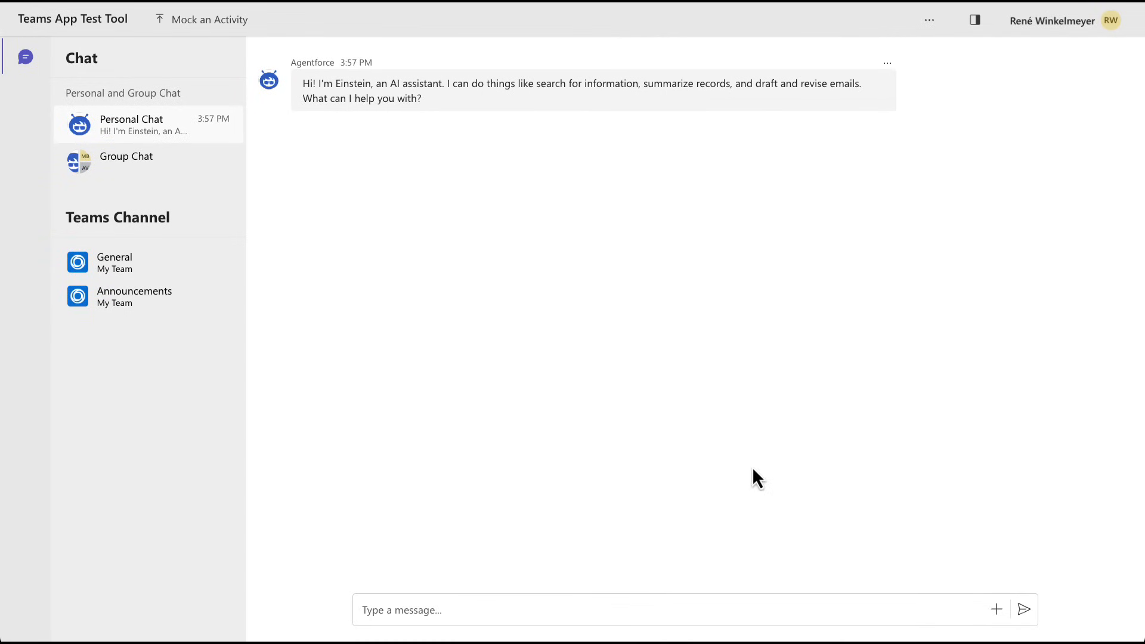
Step: Ask the Agentforce bot 'what are my top cases' and receive cases 00001030 and 00001031
{"action": "type", "text": "what are my top case"}
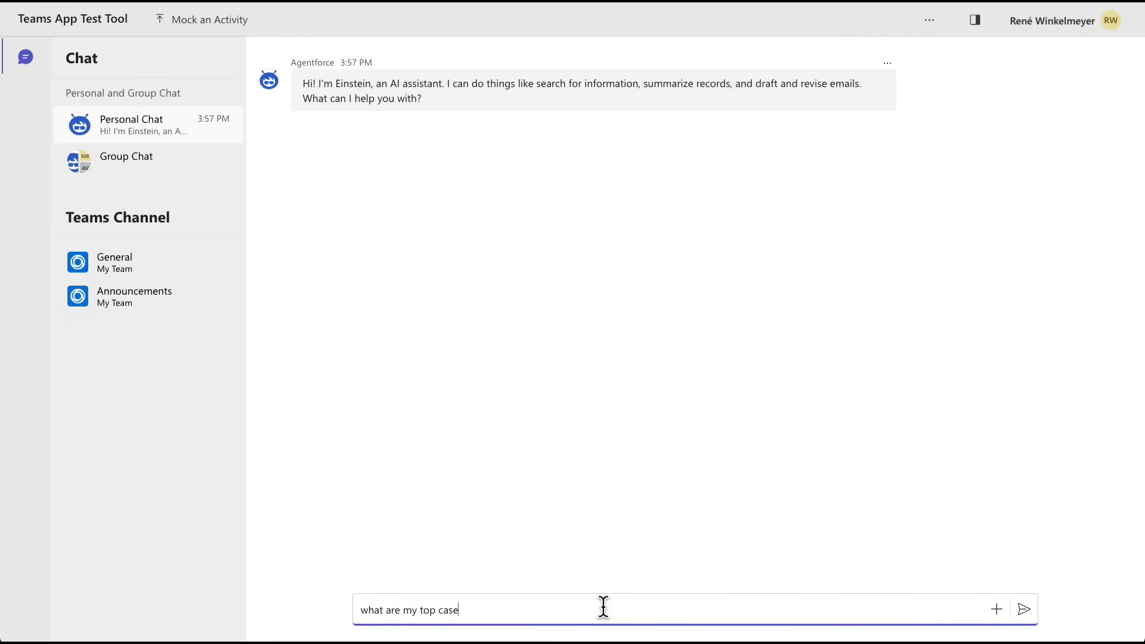
{"action": "left_click", "coordinate": [1023, 609]}
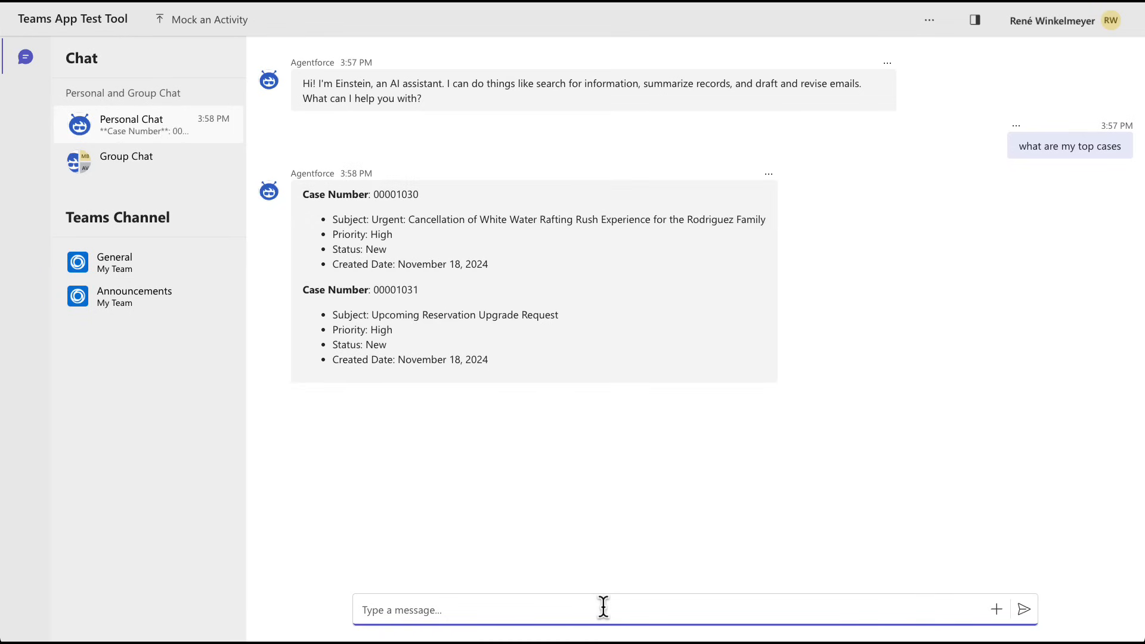
Step: Send 'show 1030 as summary' to the Agentforce bot in Teams
{"action": "type", "text": "show"}
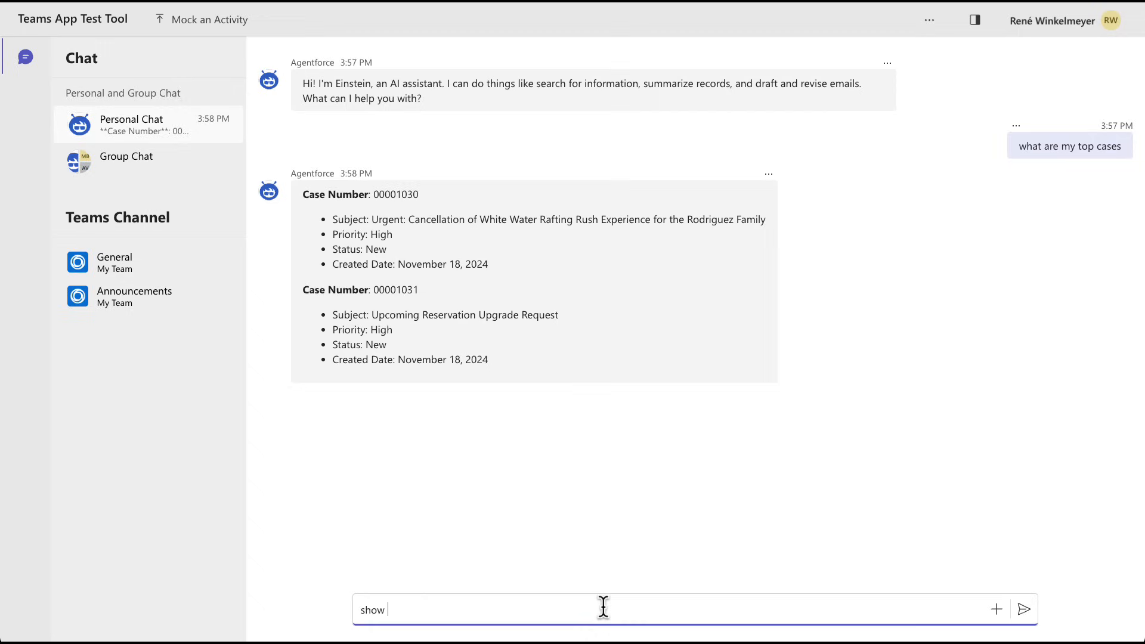
{"action": "type", "text": "1"}
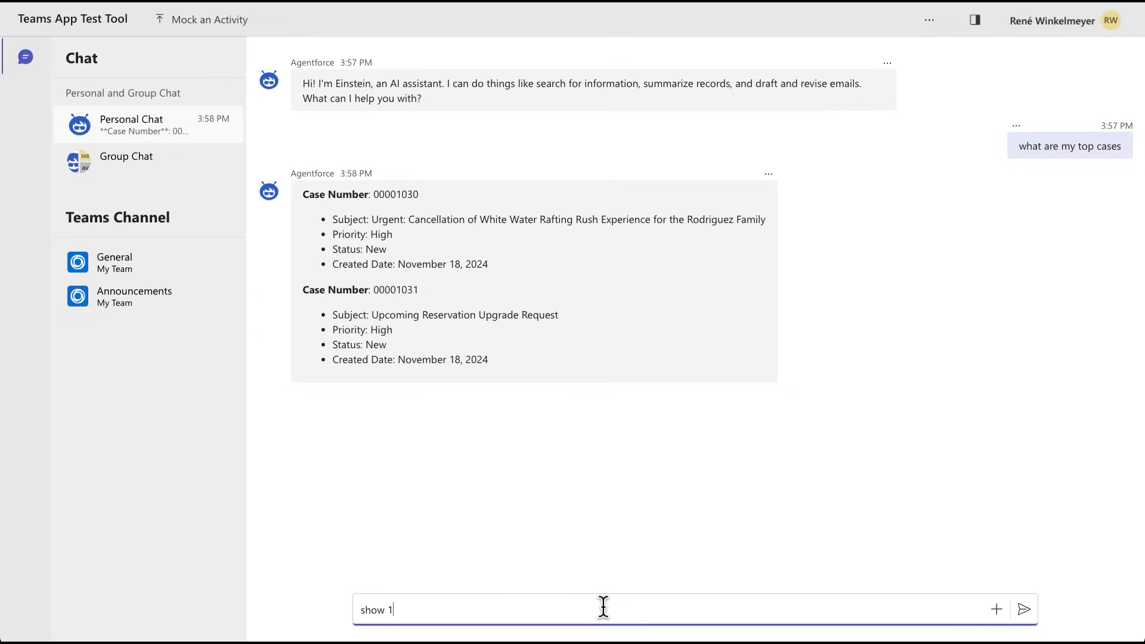
{"action": "type", "text": "030"}
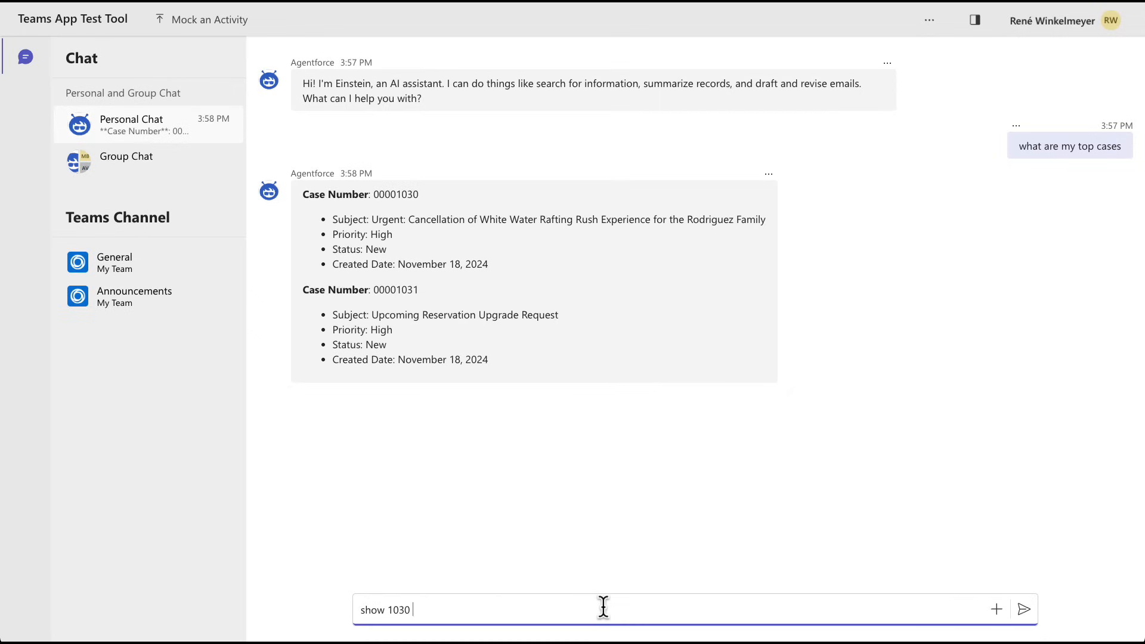
{"action": "type", "text": "as summary"}
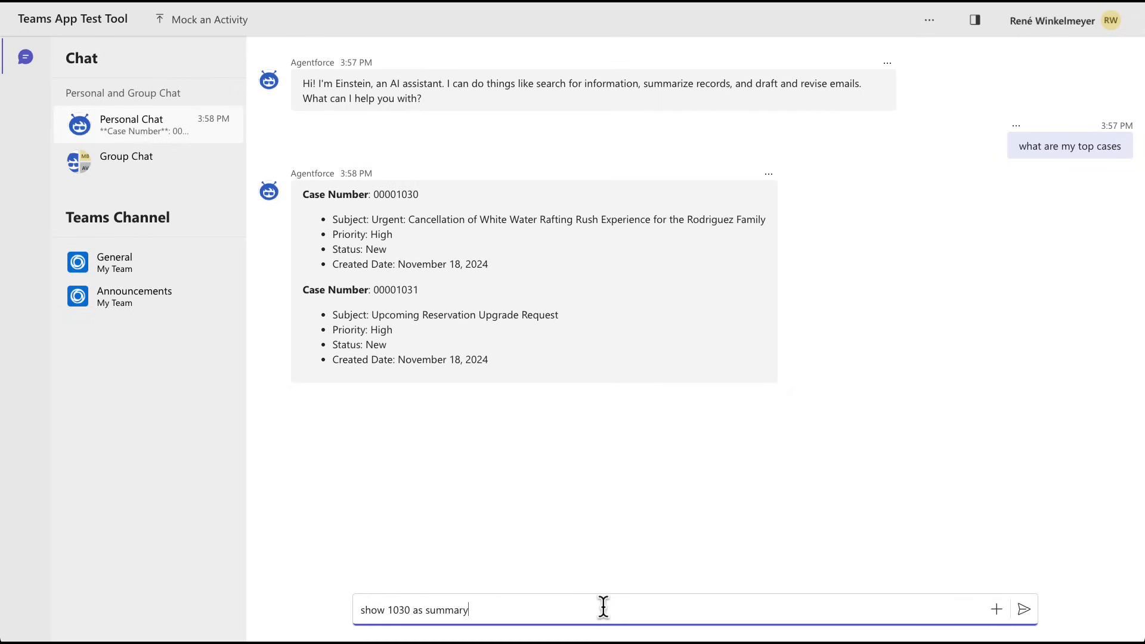
{"action": "left_click", "coordinate": [1023, 608]}
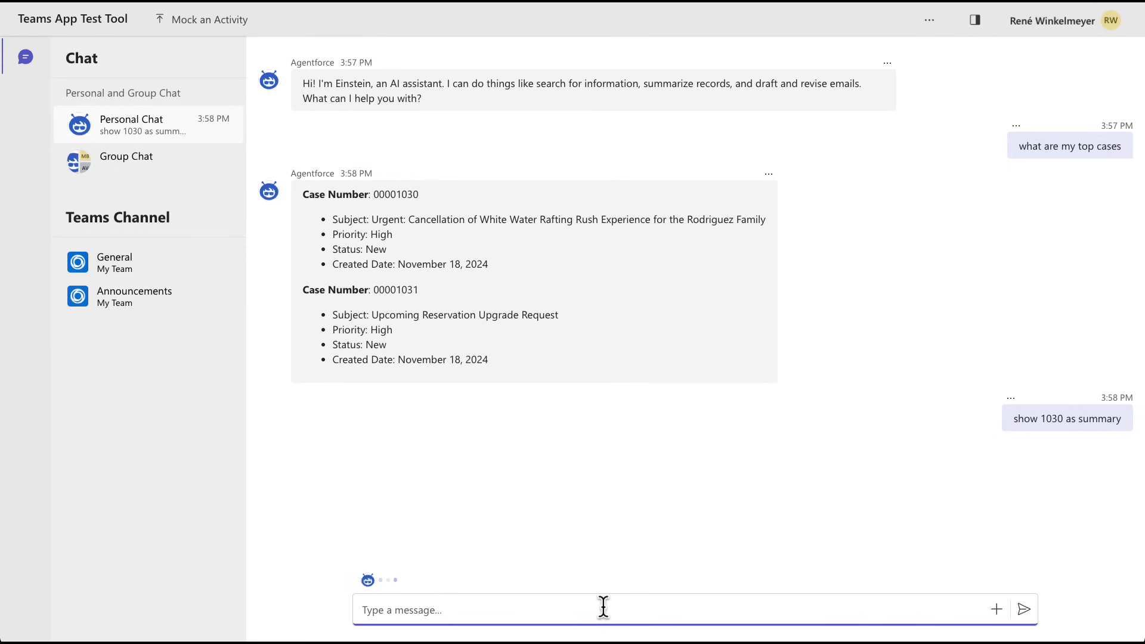